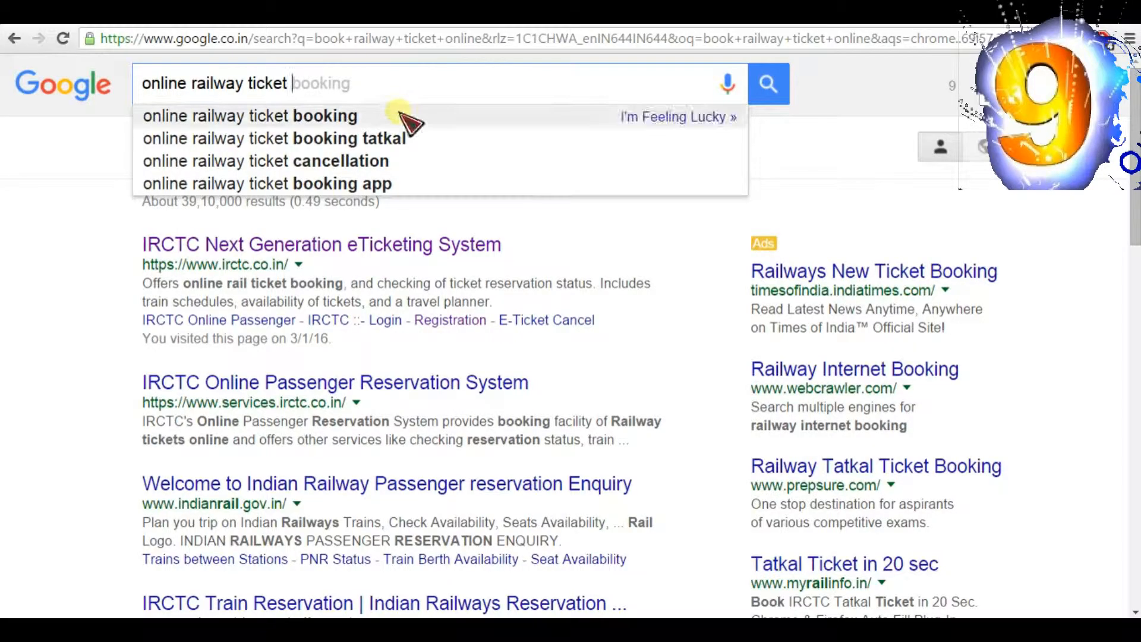
mouse_move(377, 117)
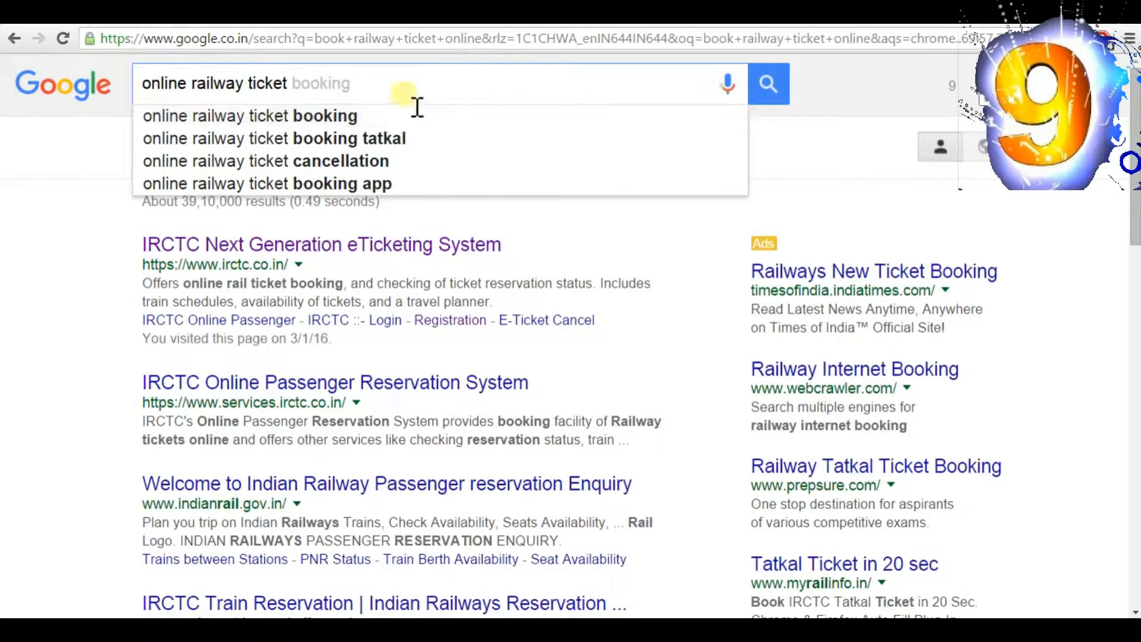
mouse_move(397, 121)
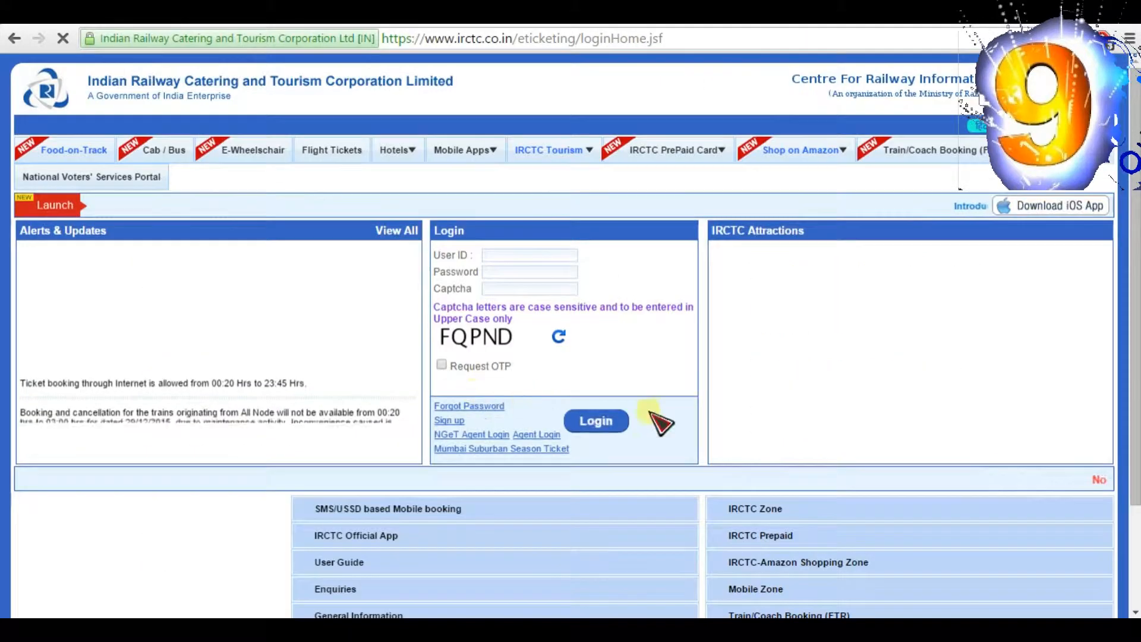
Step: Log in to the IRCTC e-ticketing account with User ID, password and captcha
left_click(530, 255)
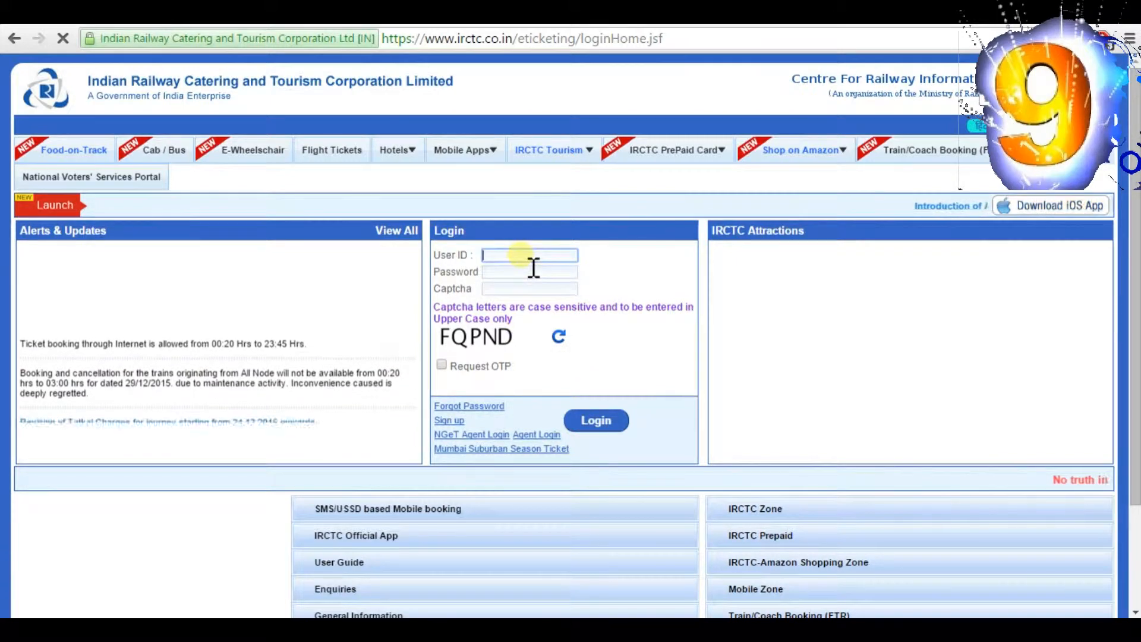
left_click(597, 421)
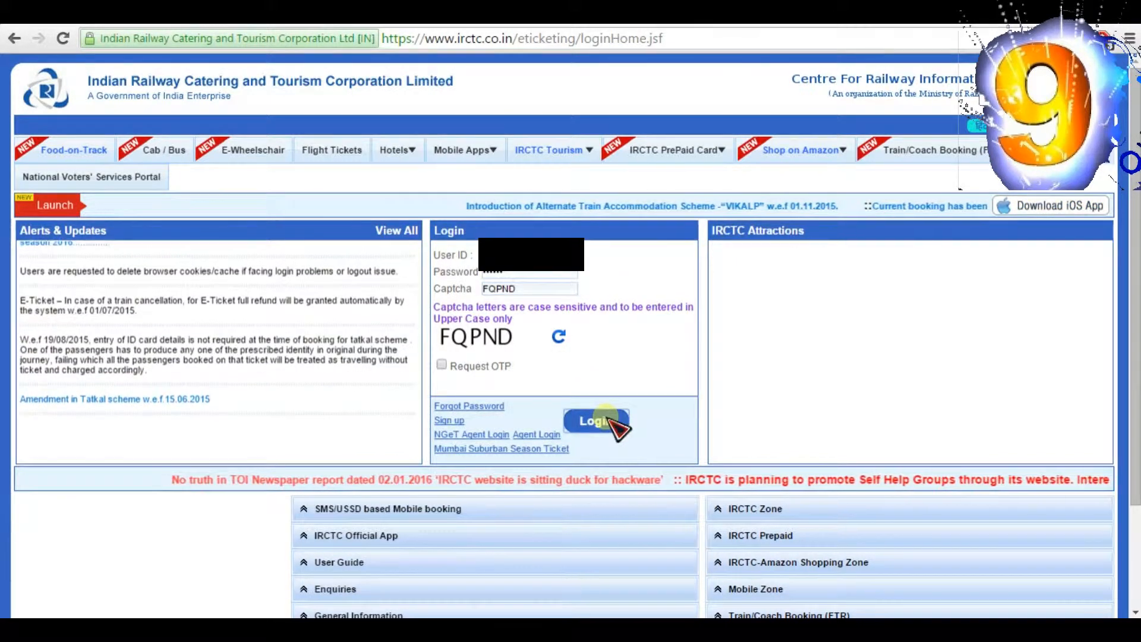
left_click(595, 421)
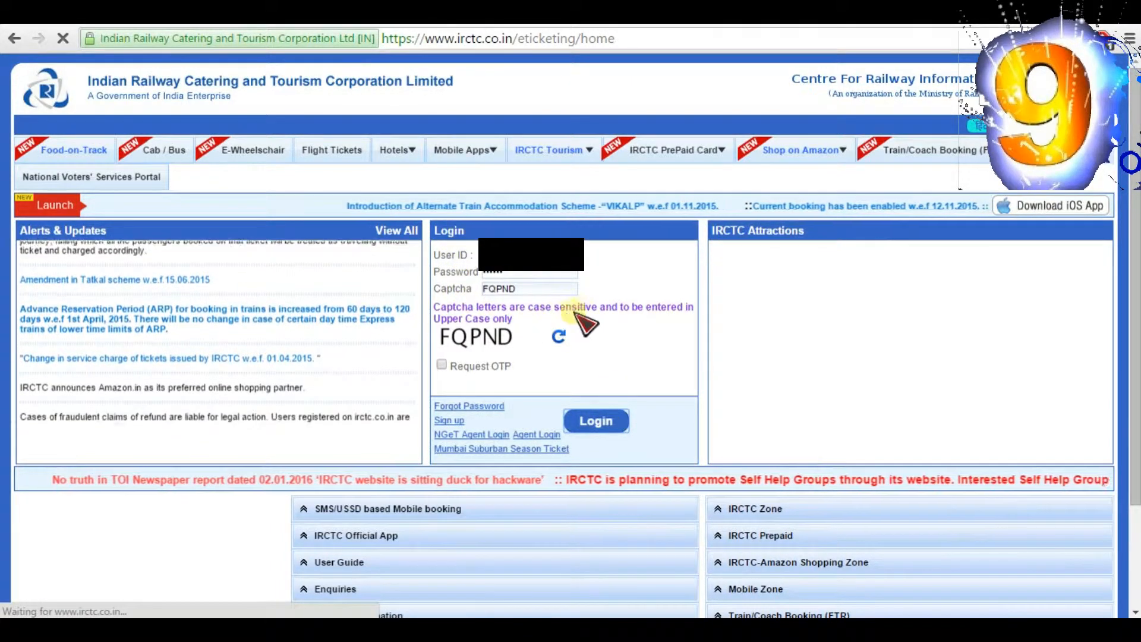
left_click(595, 421)
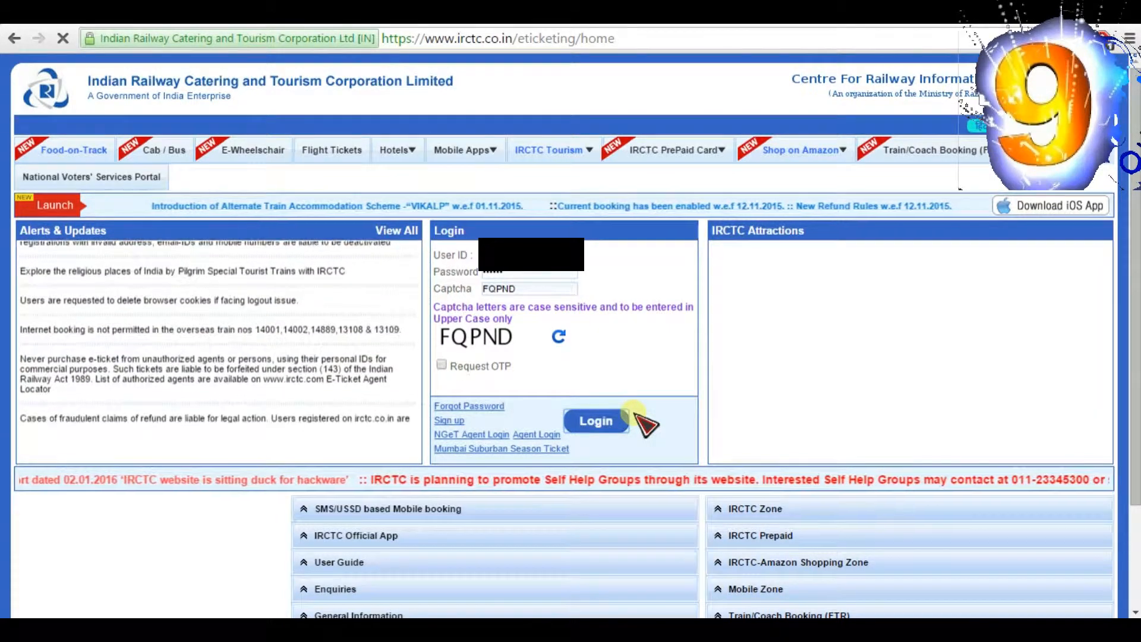
left_click(595, 421)
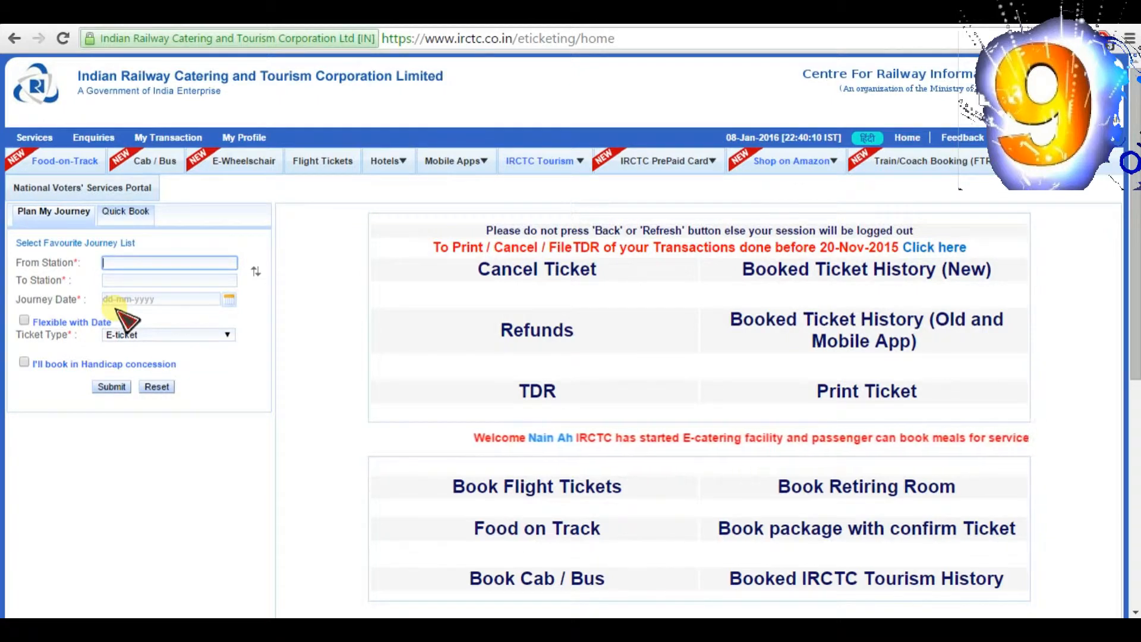
Step: Set From to MANGALORE JN - MAJN, To to MYSURU JN - MYS, and journey date 16-01-2016
type("M")
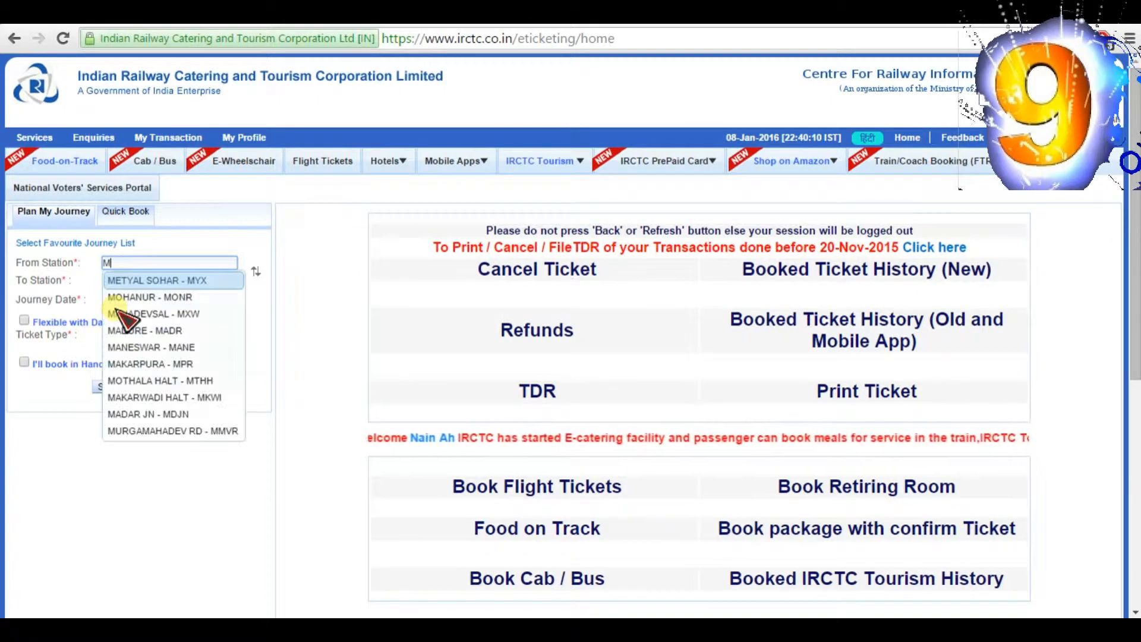
type("ANGA")
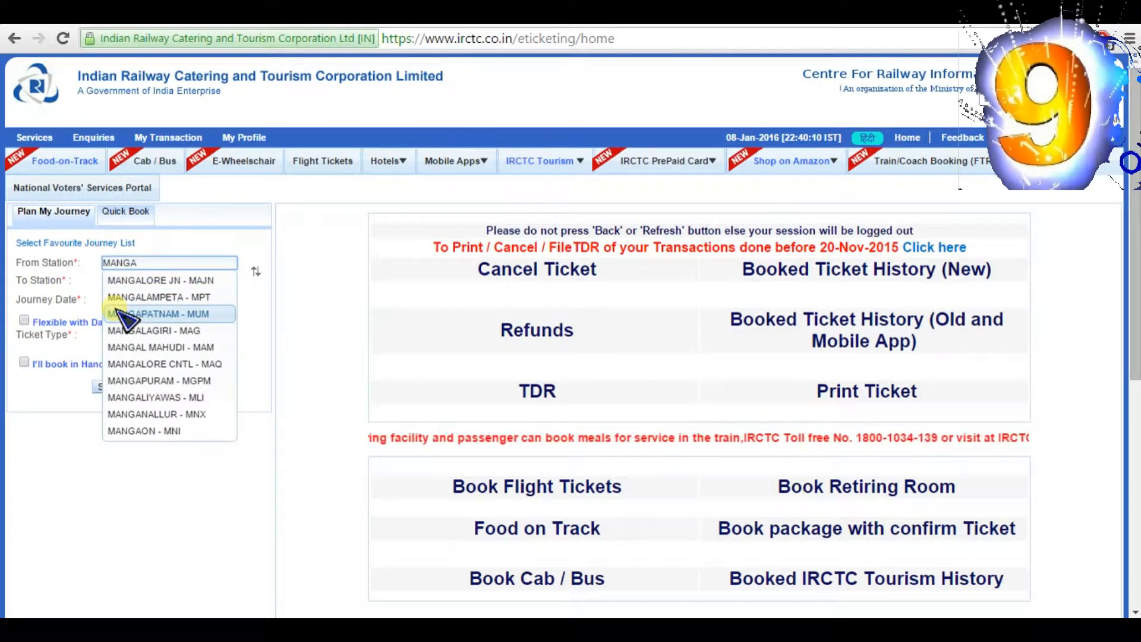
left_click(152, 280)
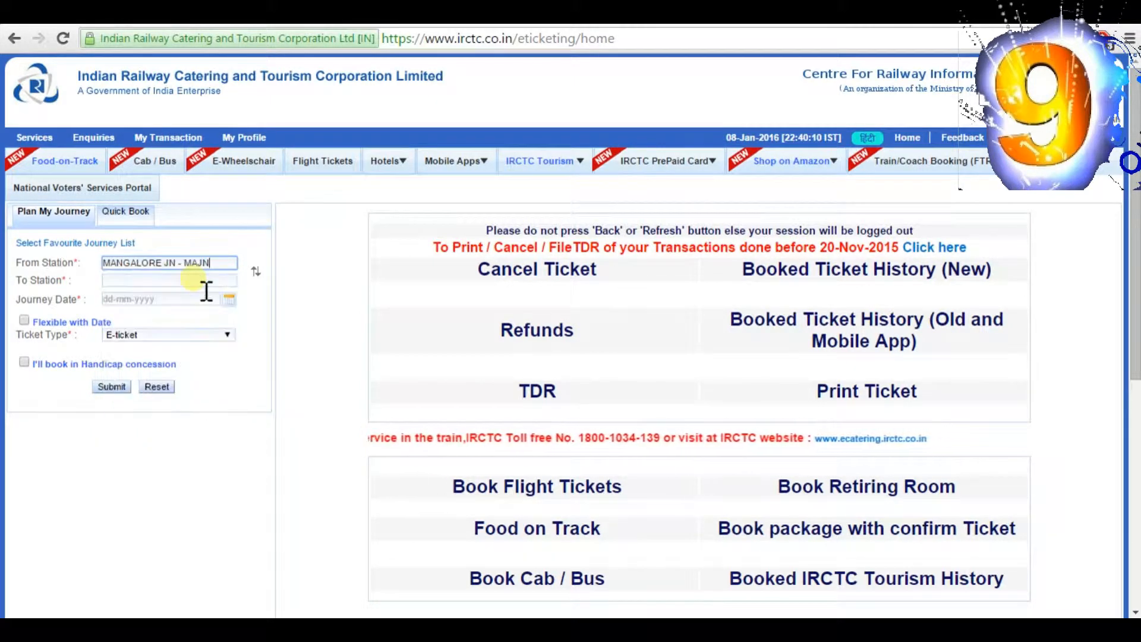
type("MYS")
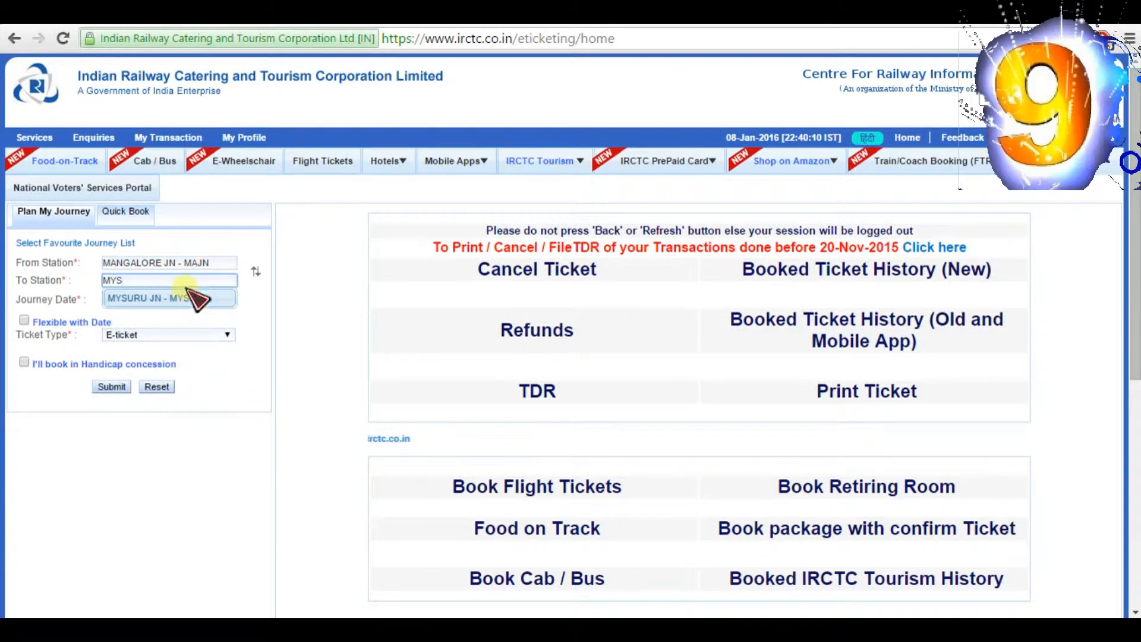
left_click(169, 299)
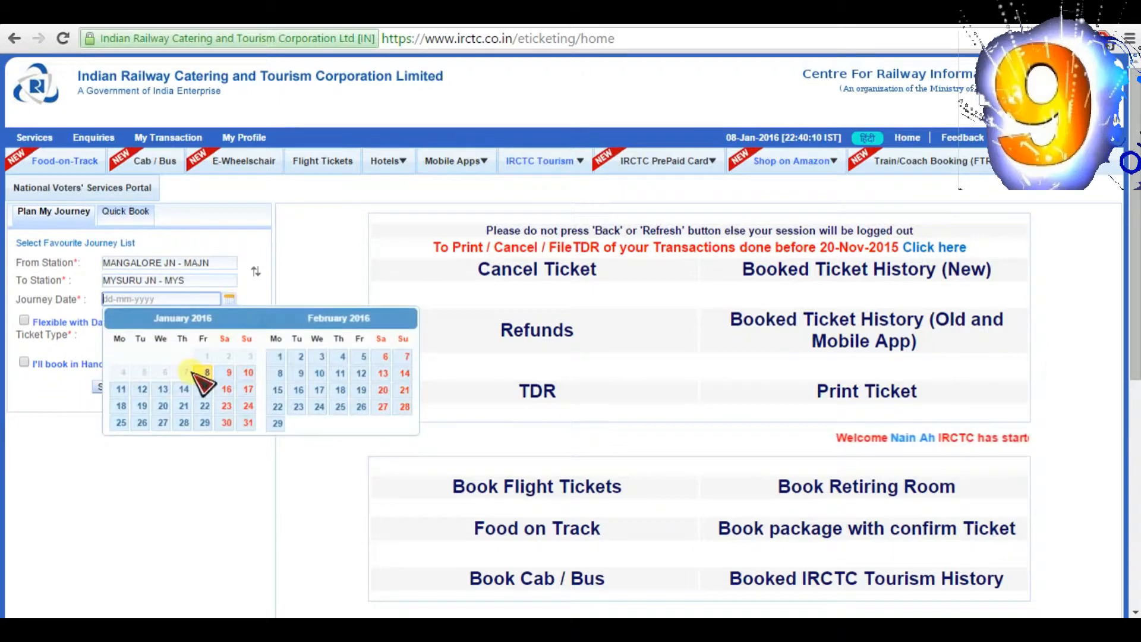
mouse_move(227, 389)
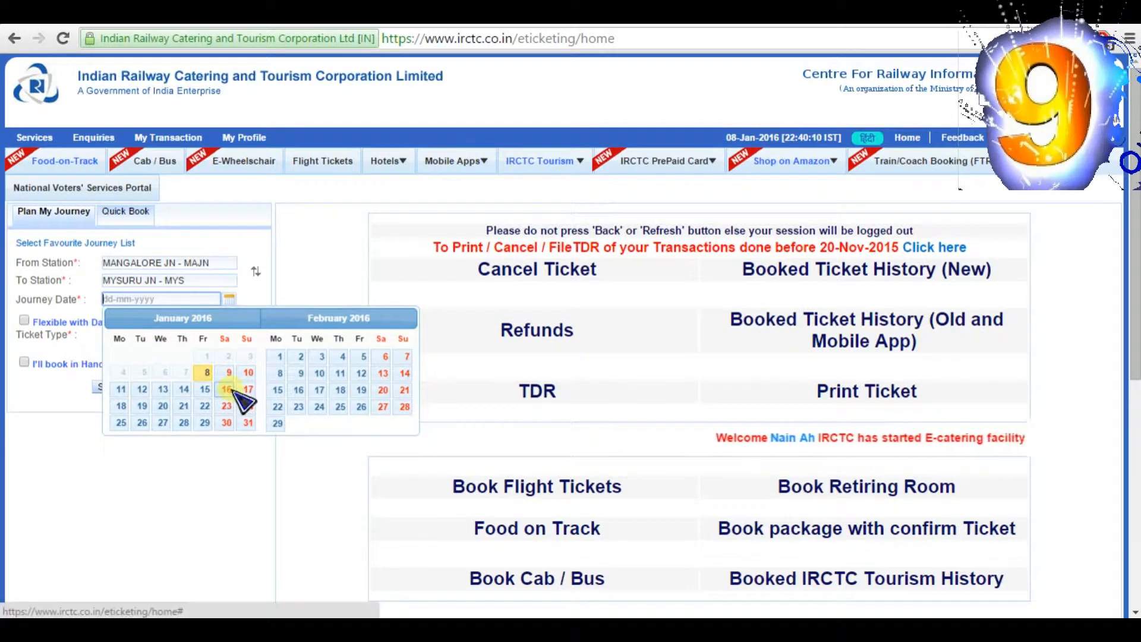
left_click(225, 389)
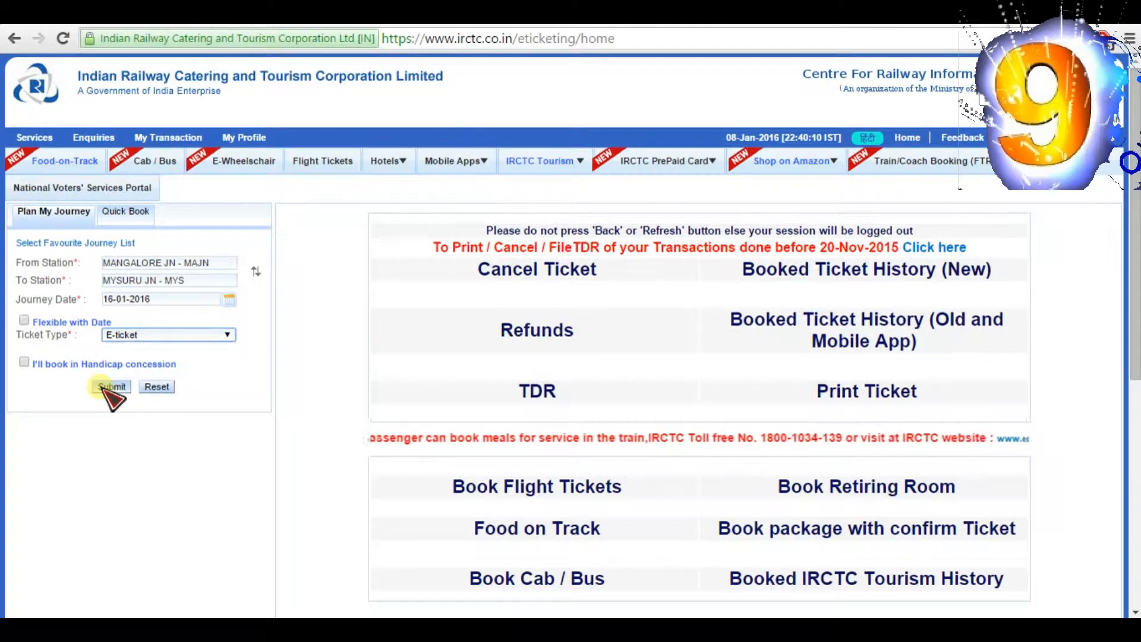
Step: Find trains, check sleeper availability for Bangalore Exp 16518 and book it for 16-1-2016
left_click(112, 387)
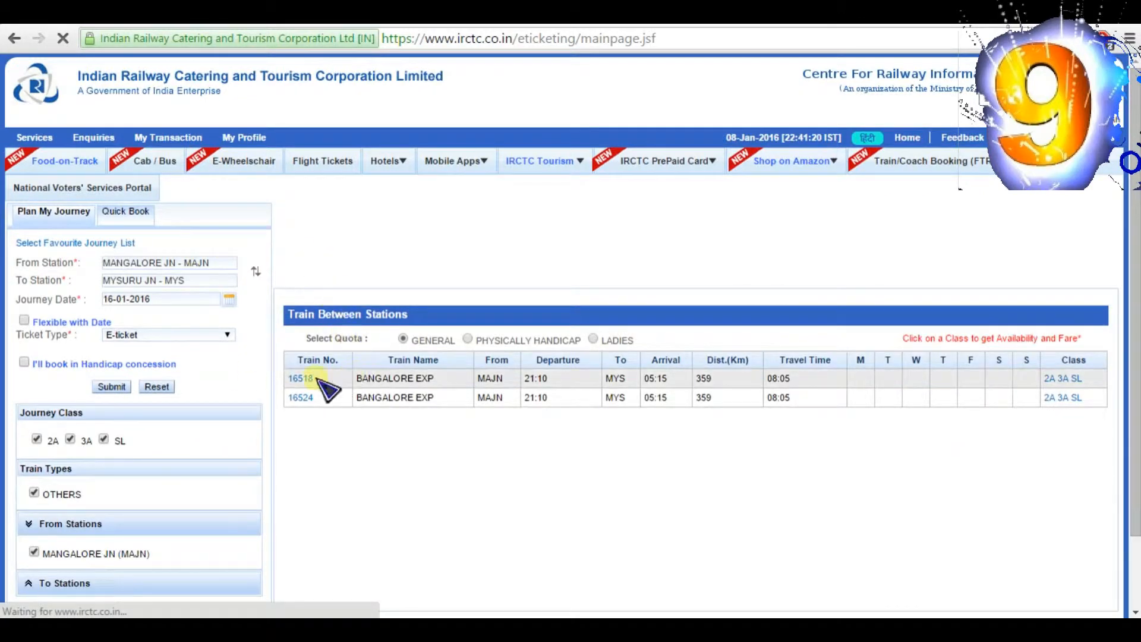
mouse_move(414, 409)
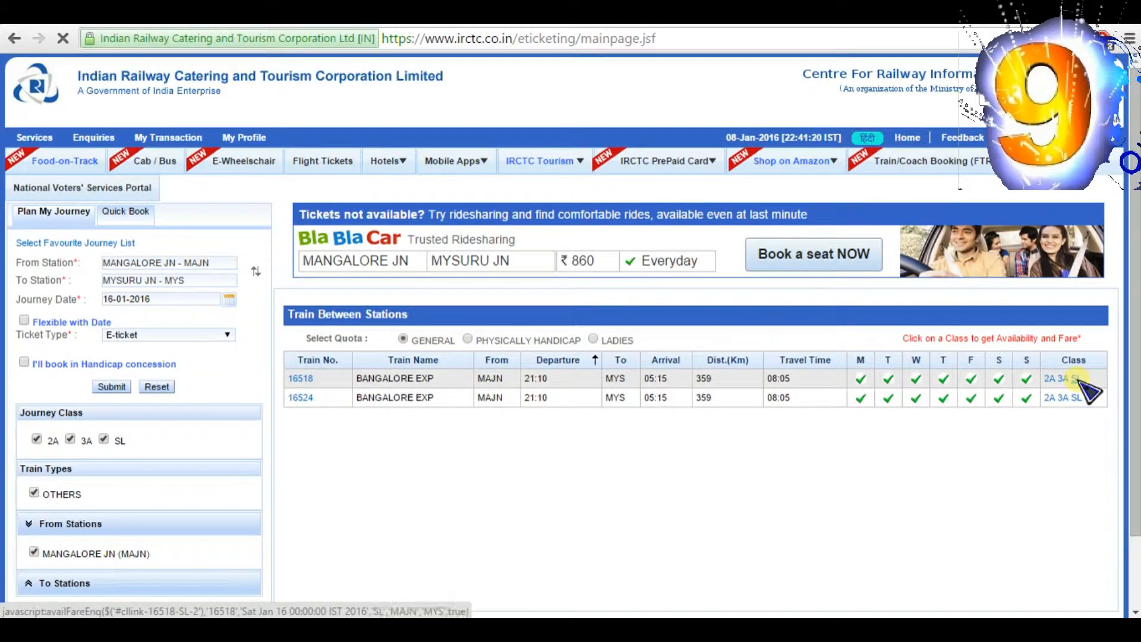
left_click(1082, 397)
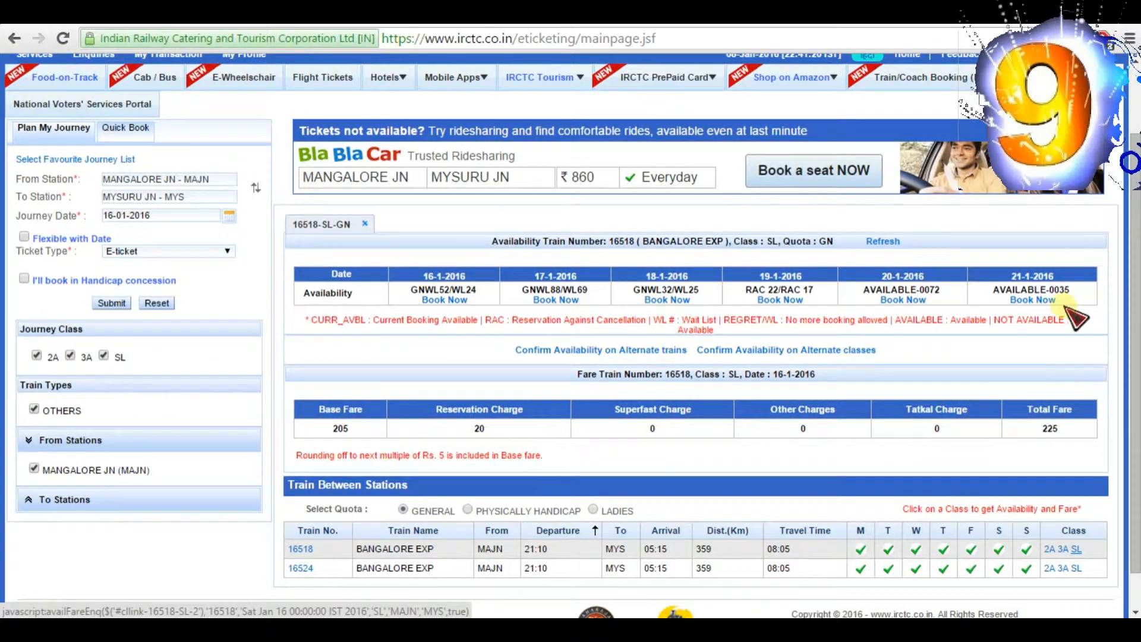
mouse_move(444, 300)
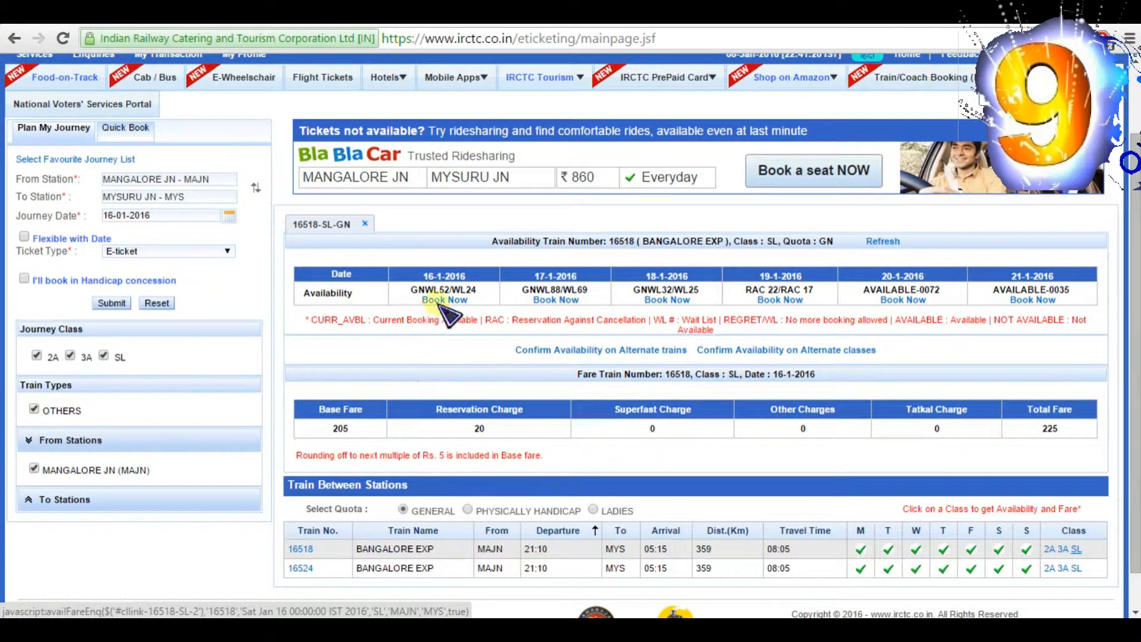
mouse_move(442, 275)
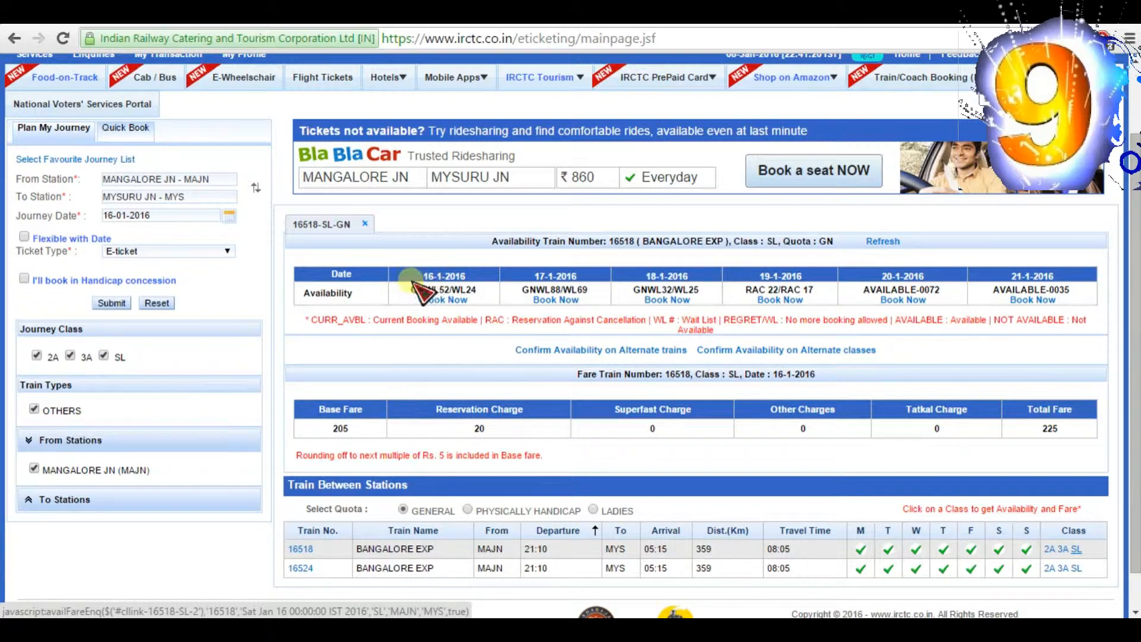
scroll("down", 3)
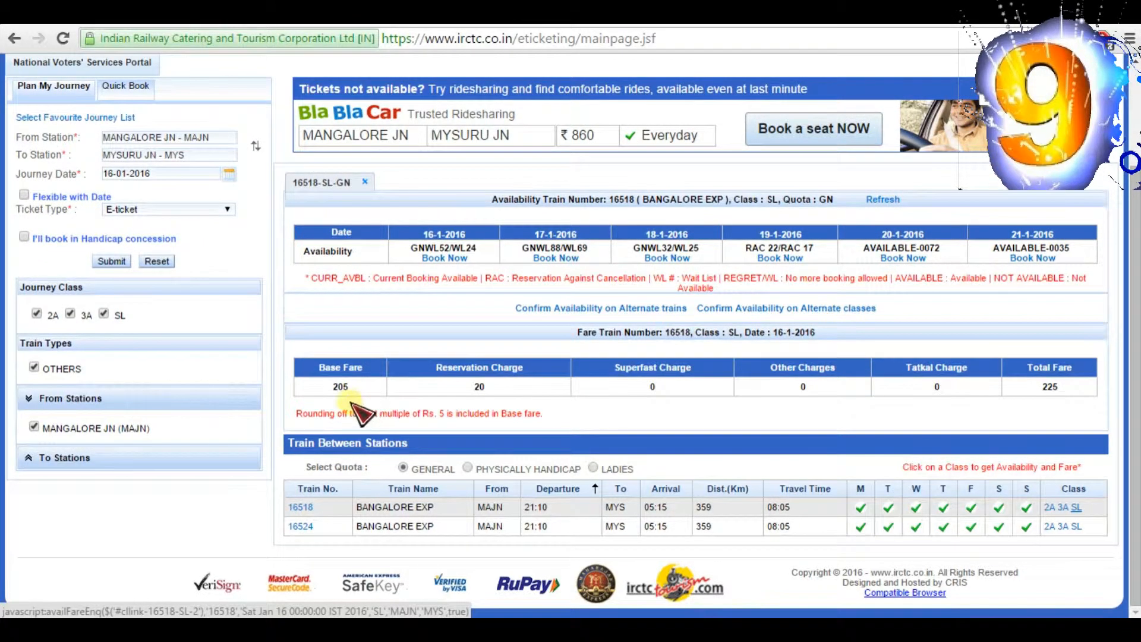
mouse_move(645, 400)
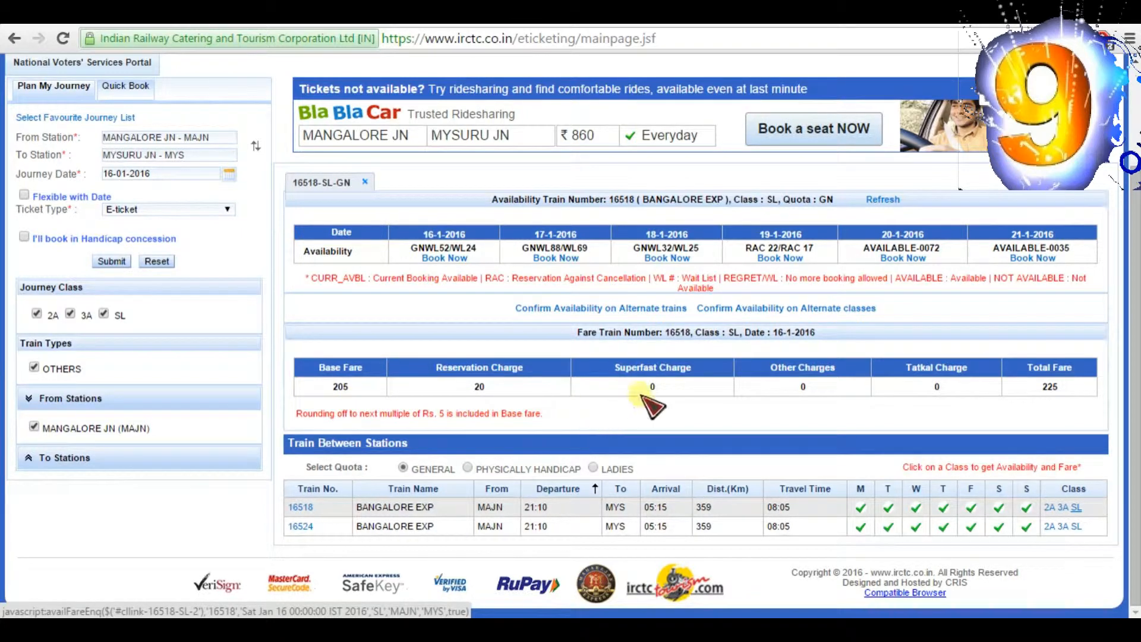
mouse_move(1066, 412)
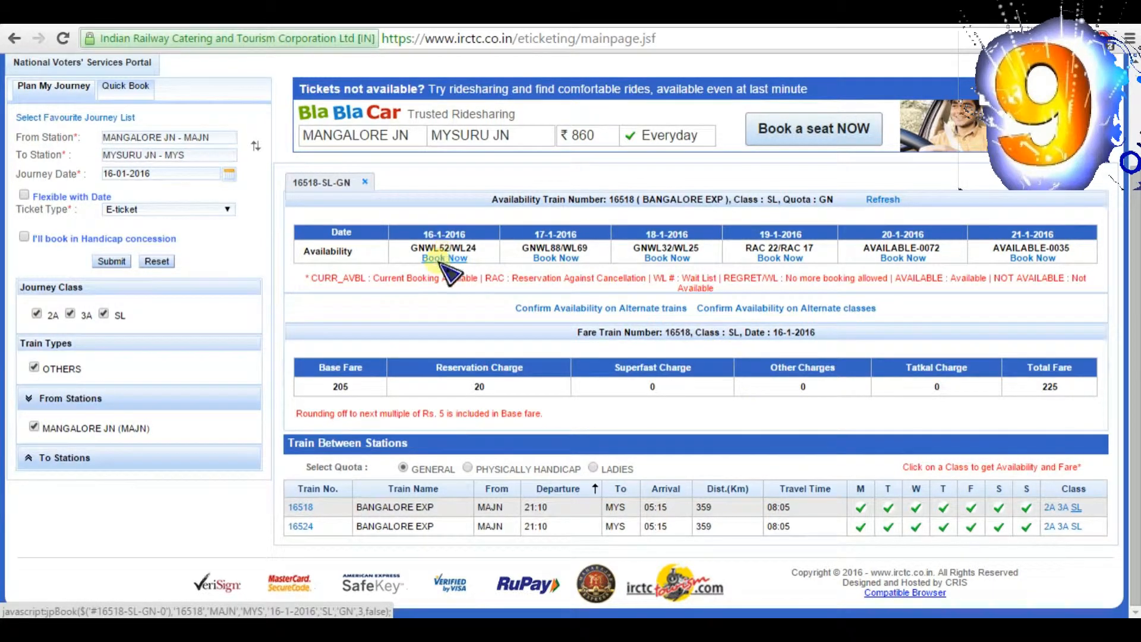
left_click(445, 258)
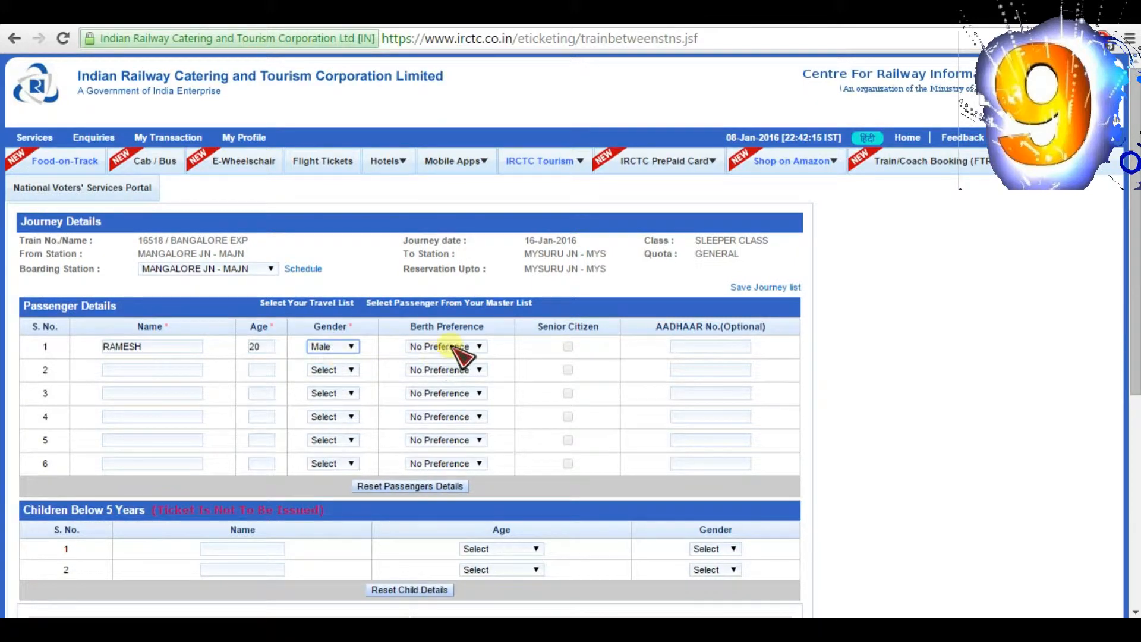
Step: Set passenger 1's berth preference to LOWER
left_click(447, 346)
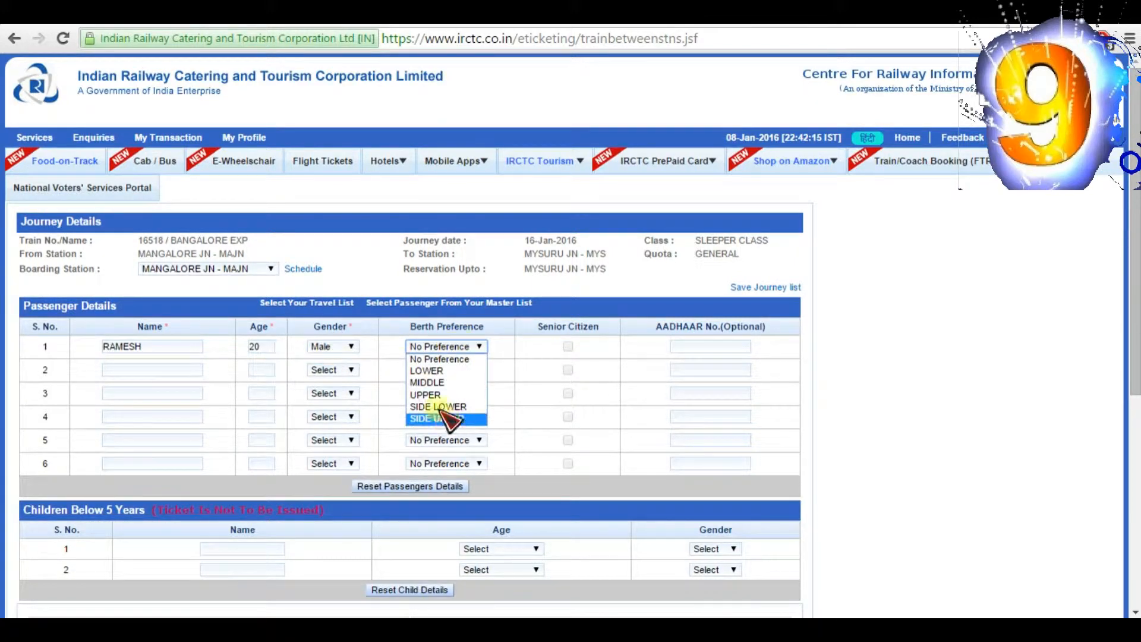
mouse_move(435, 394)
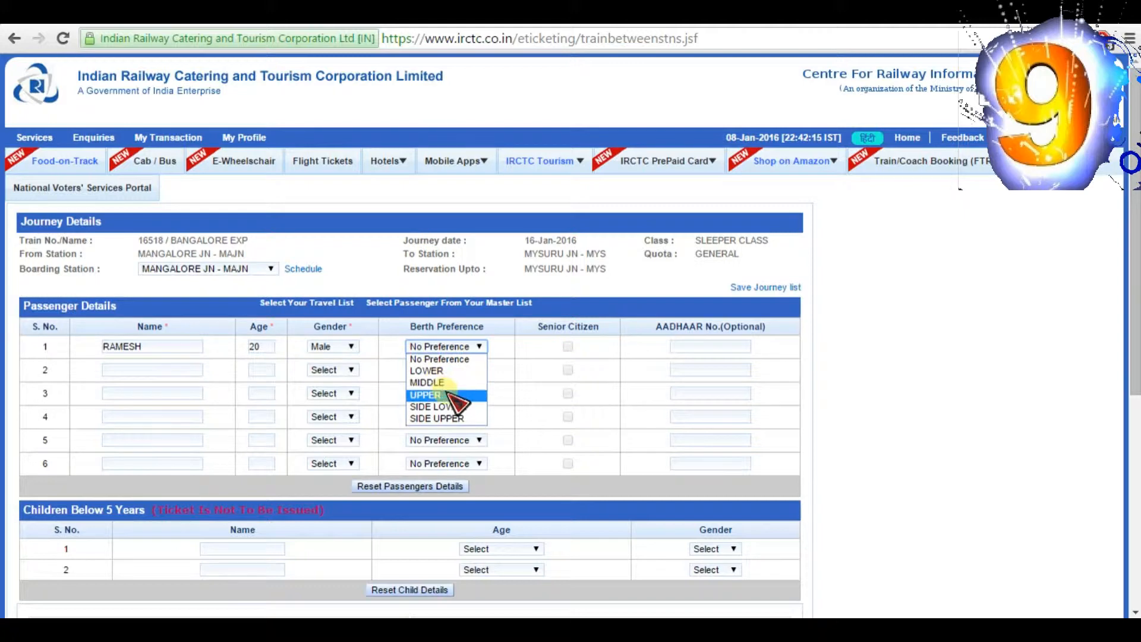
mouse_move(443, 418)
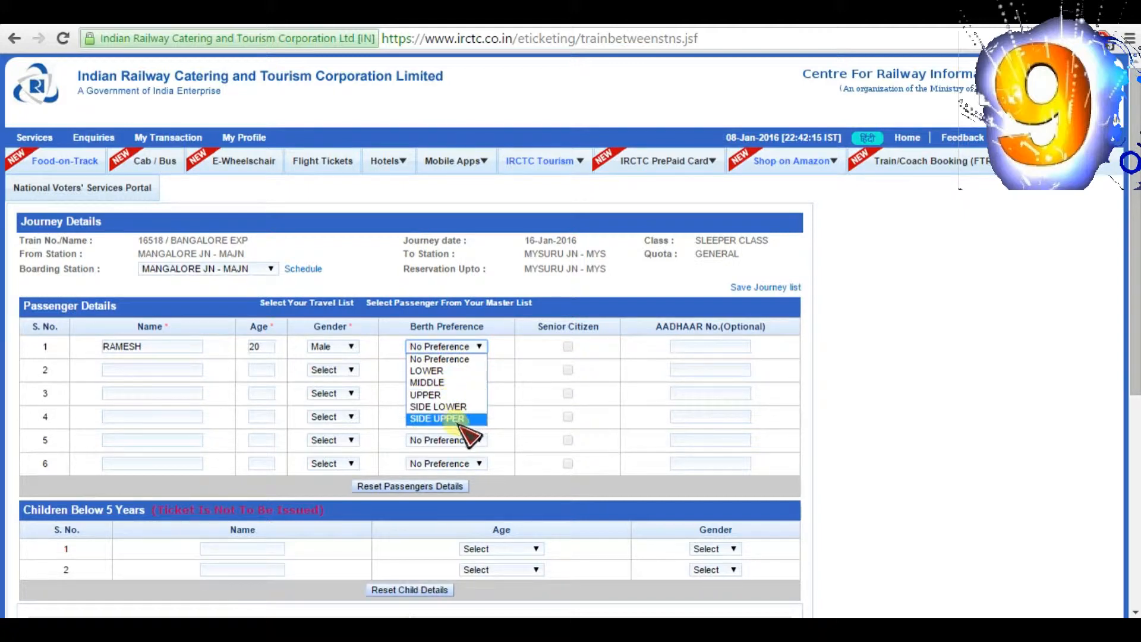
mouse_move(436, 371)
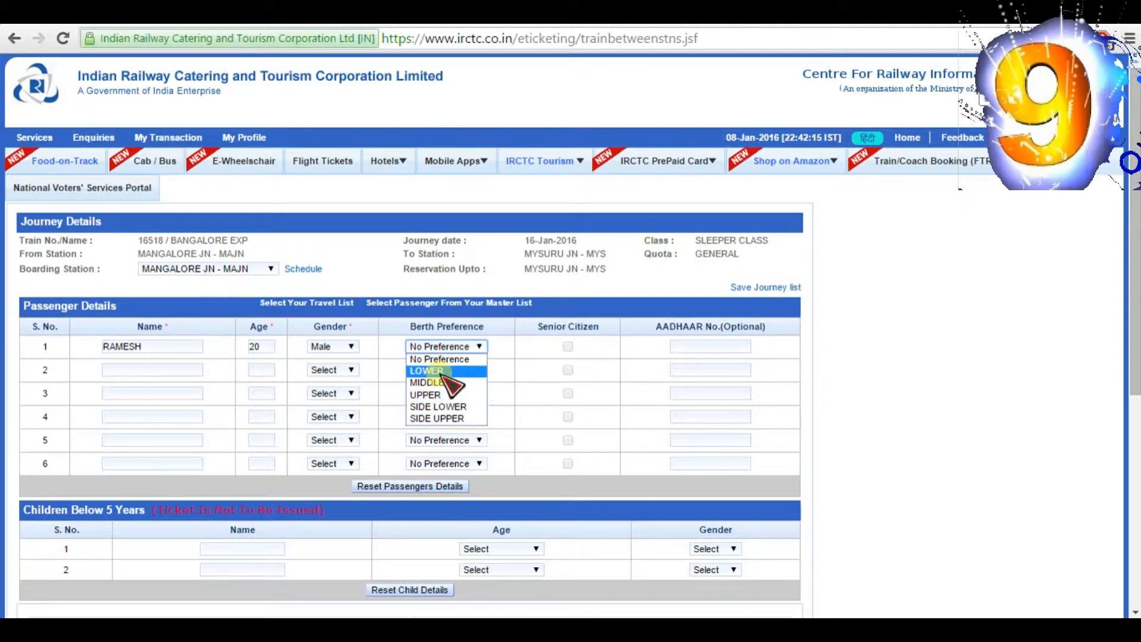
left_click(426, 371)
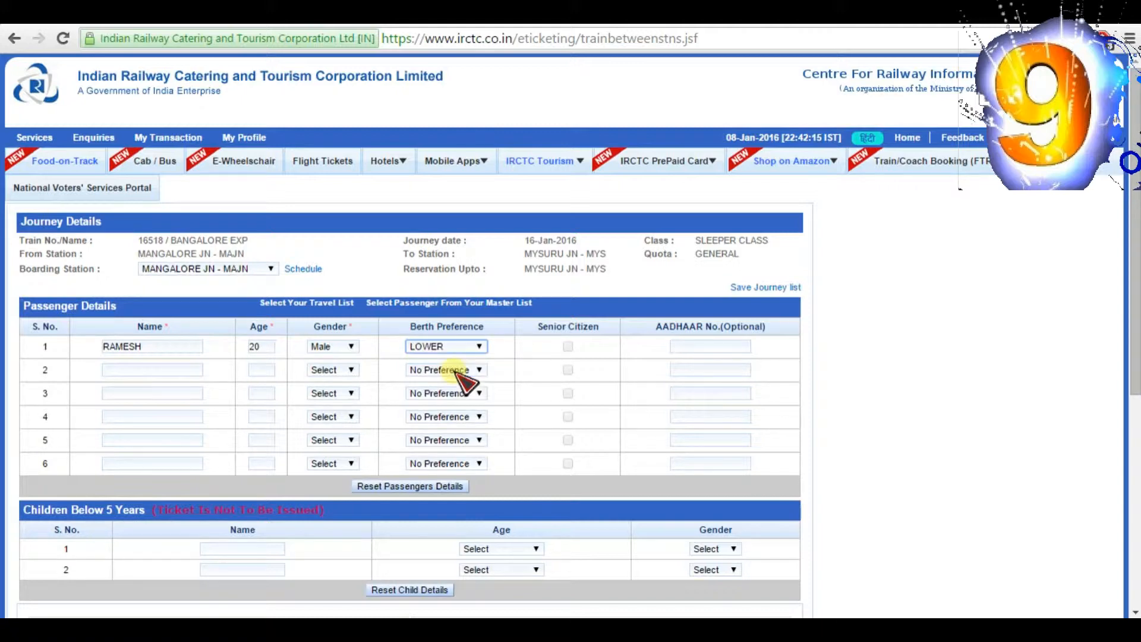
mouse_move(586, 354)
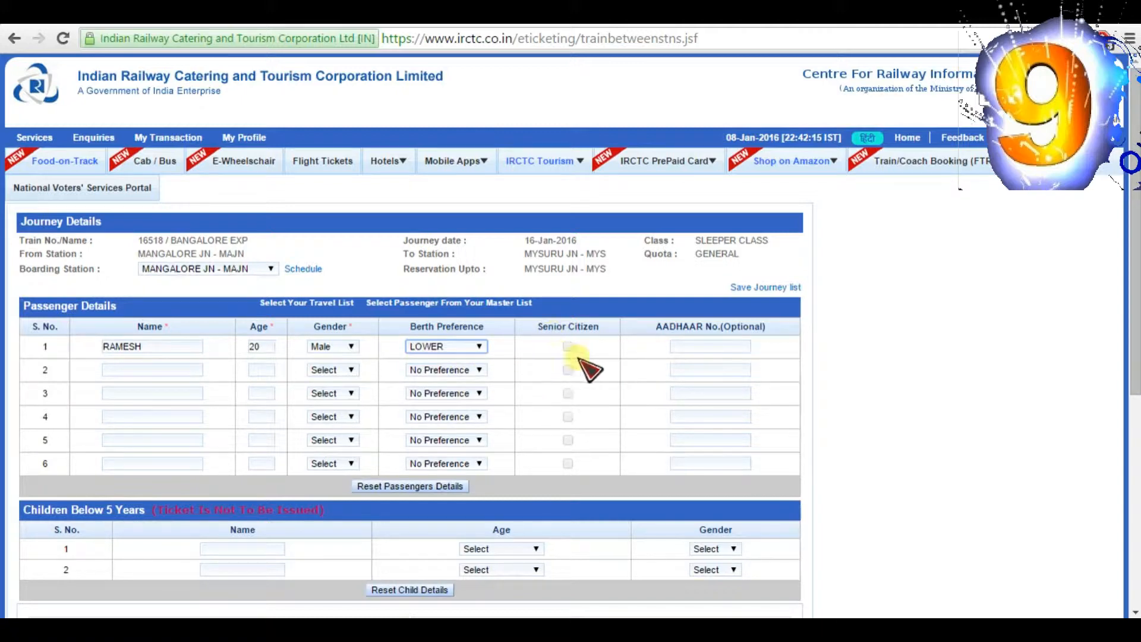
scroll("down", 3)
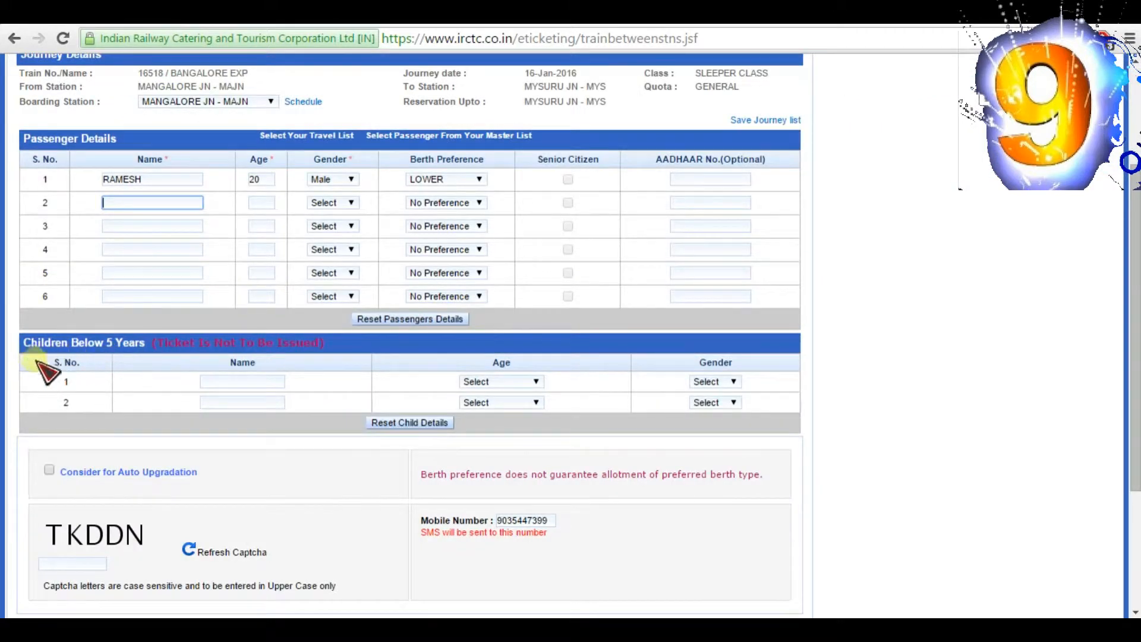
left_click(243, 381)
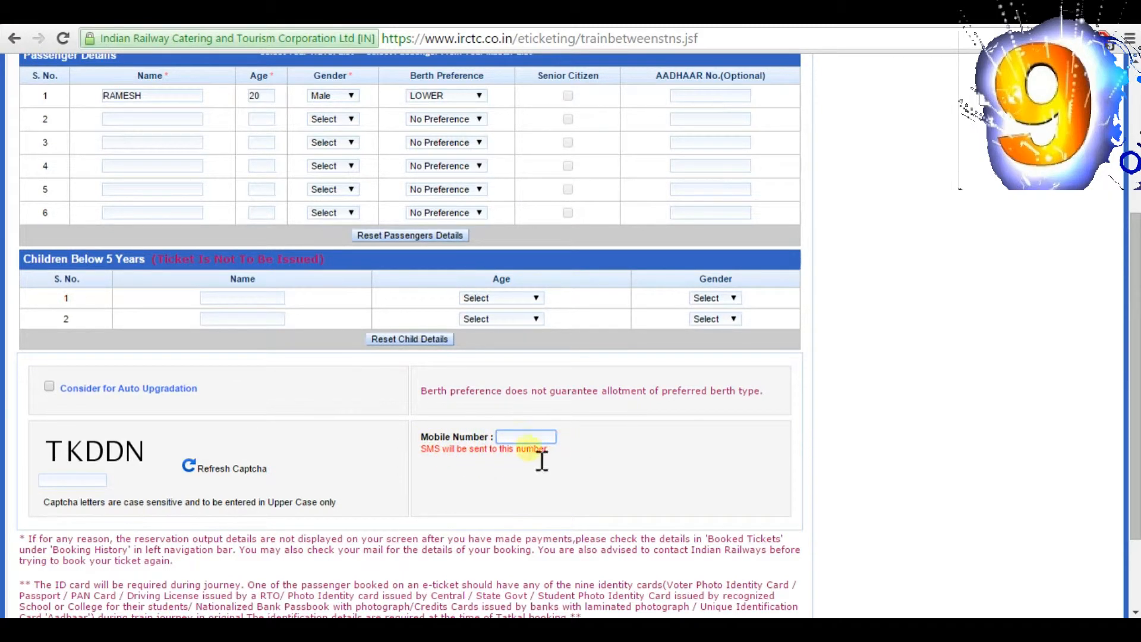
Step: Enter the captcha answer TKDDN on the booking form
left_click(71, 479)
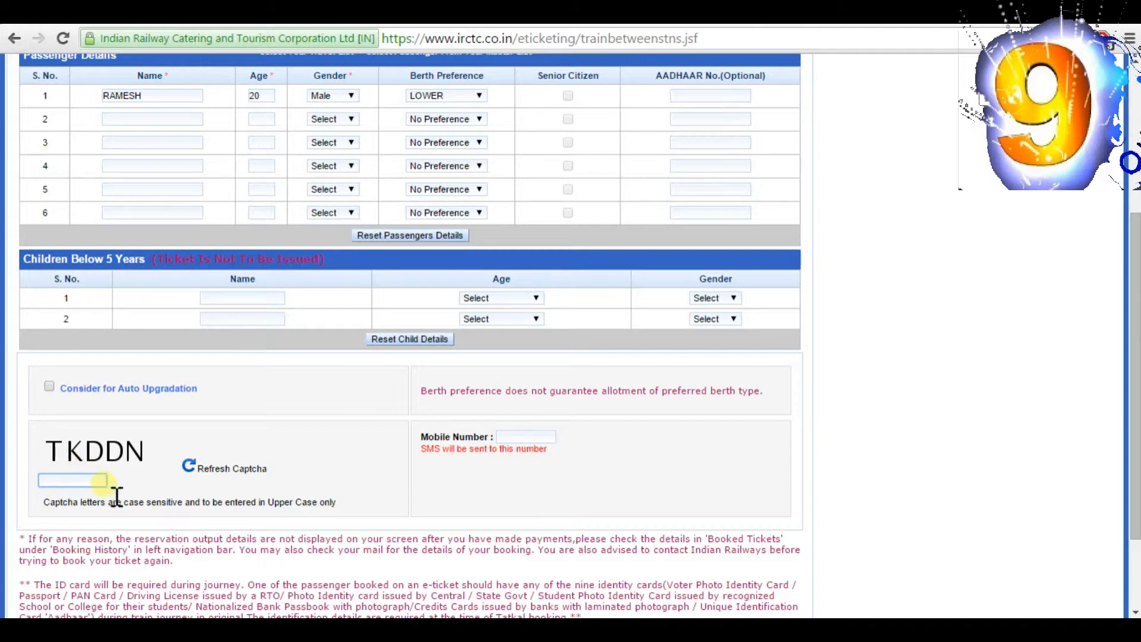
left_click(72, 479)
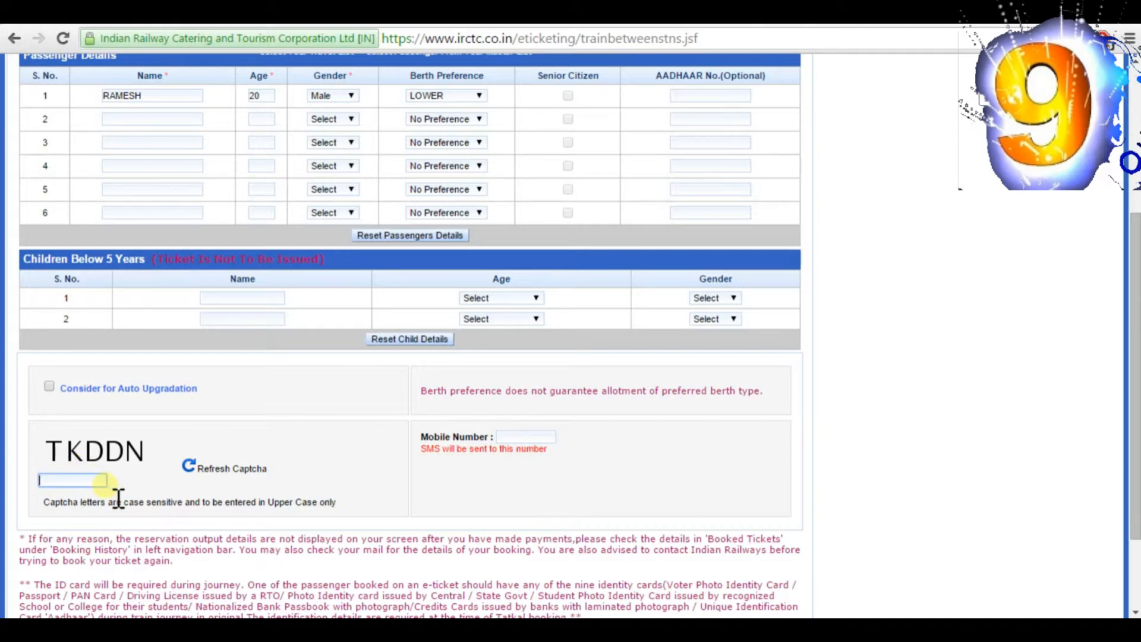
type("T")
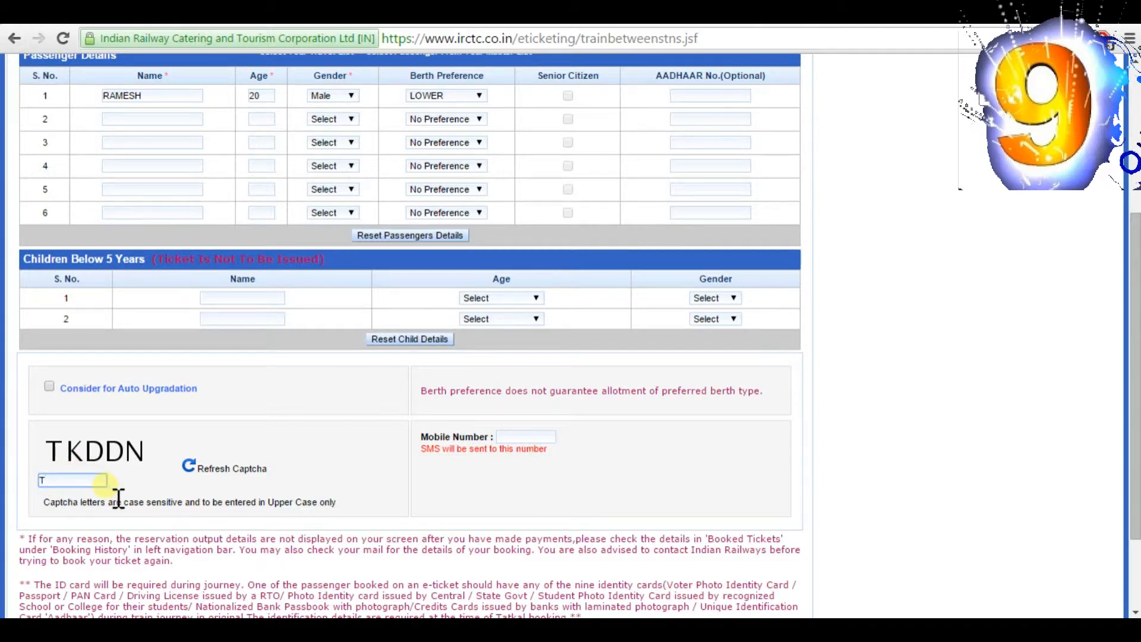
type("KDDN")
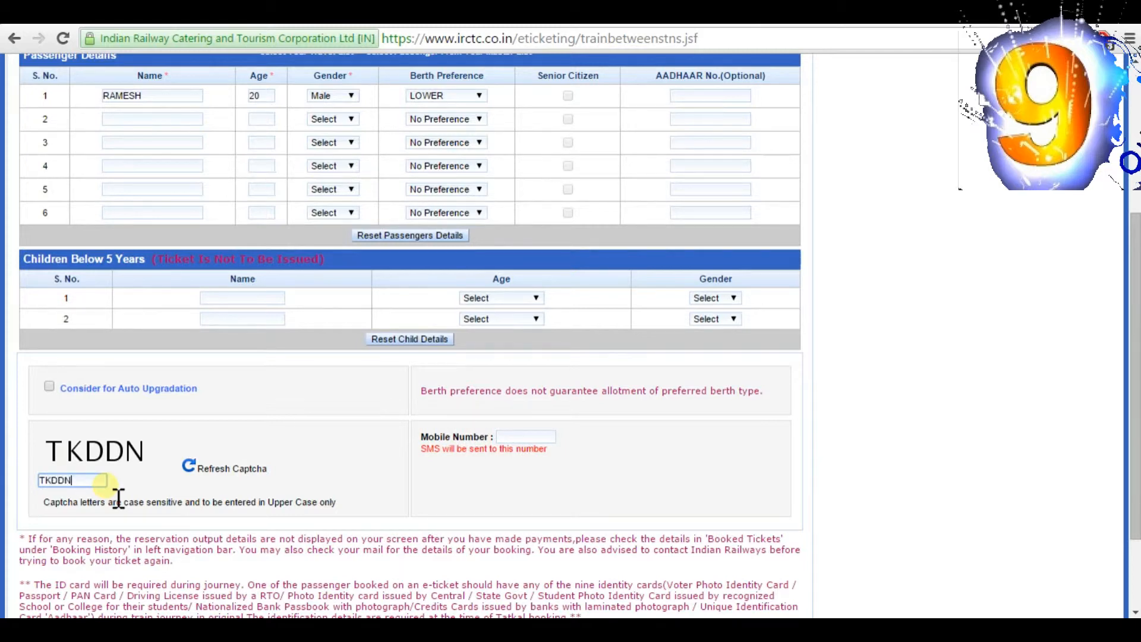
scroll("down", 3)
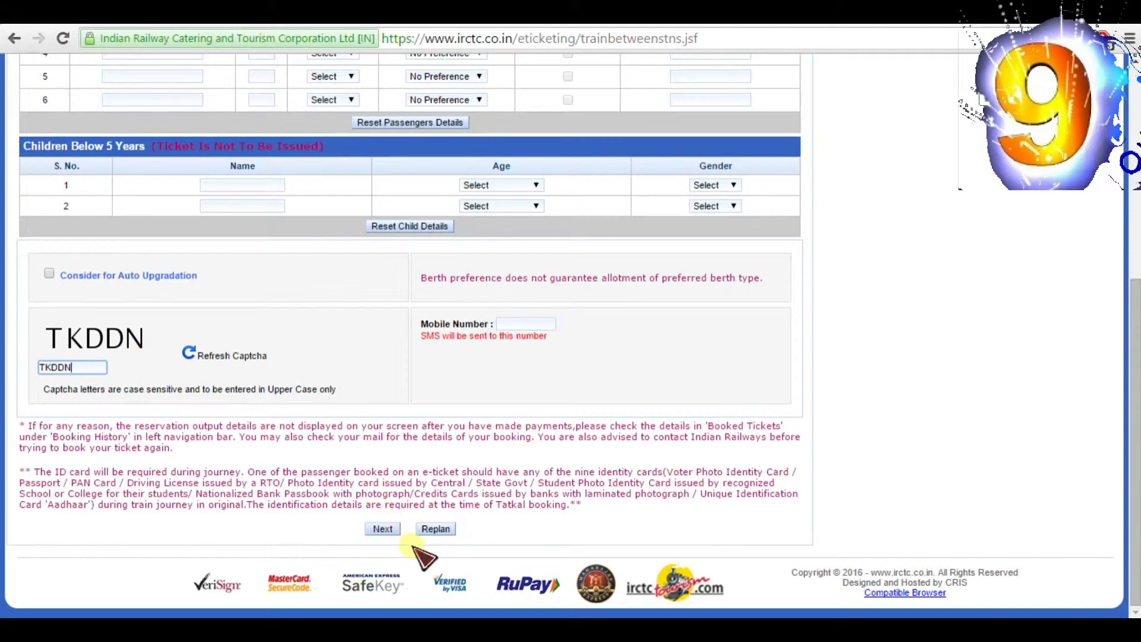
mouse_move(161, 276)
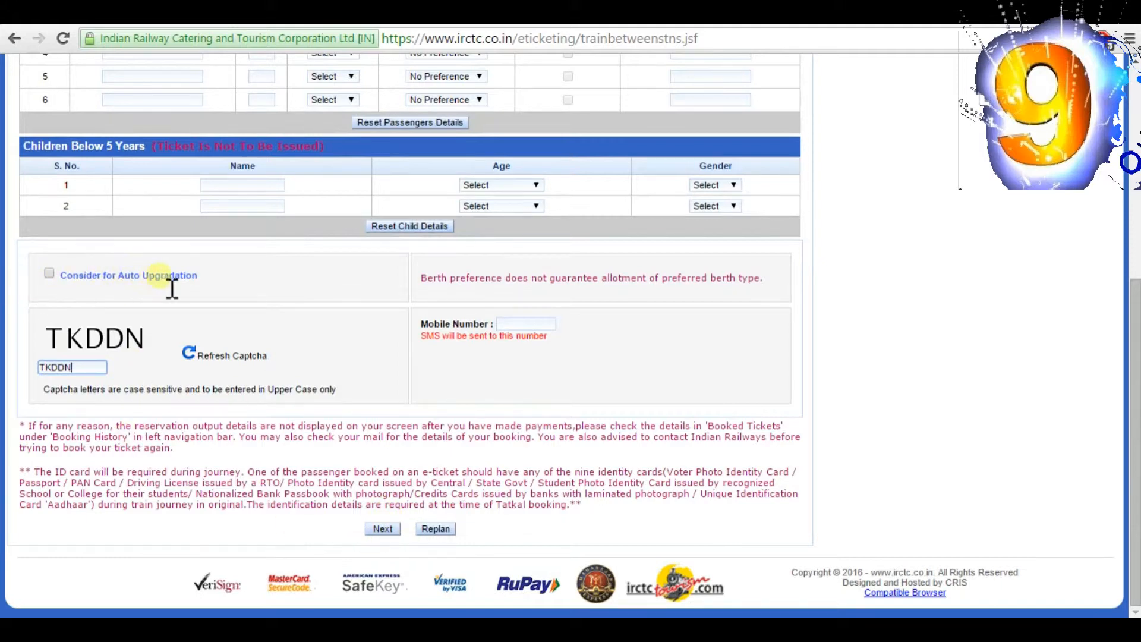
mouse_move(382, 528)
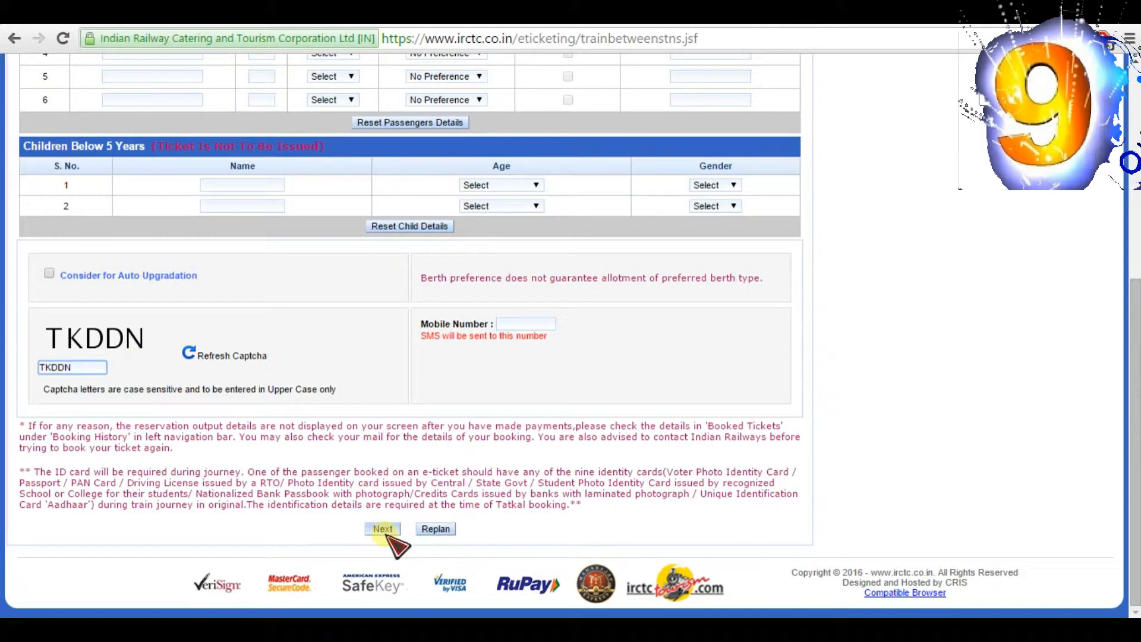
Step: Proceed to payment, choose HDFC Bank debit card and make the payment
left_click(382, 528)
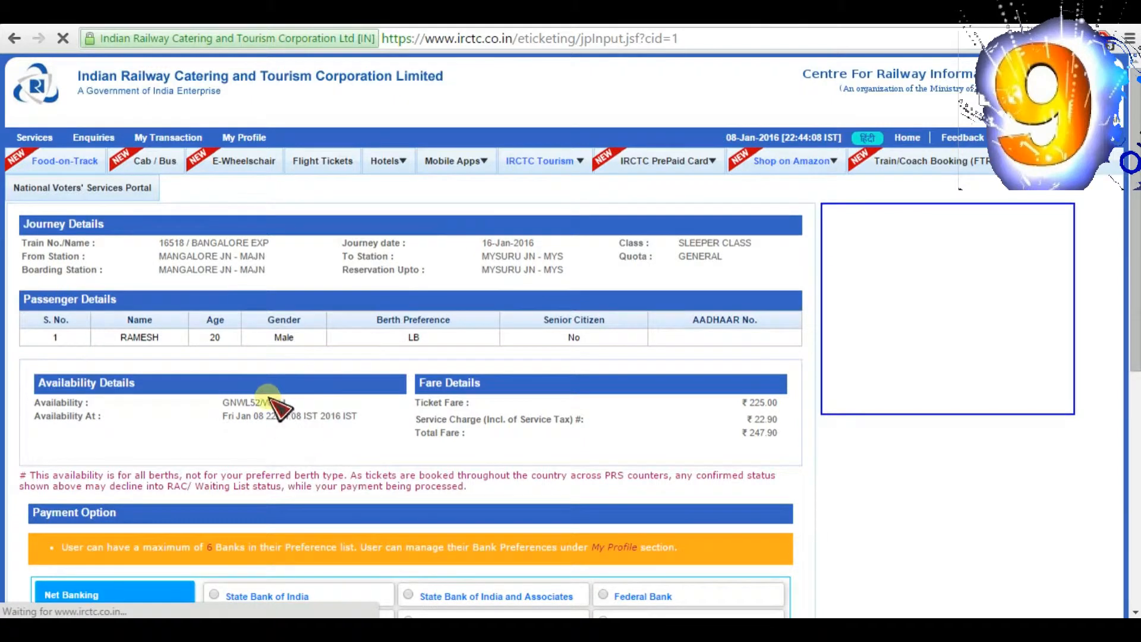
scroll("down", 3)
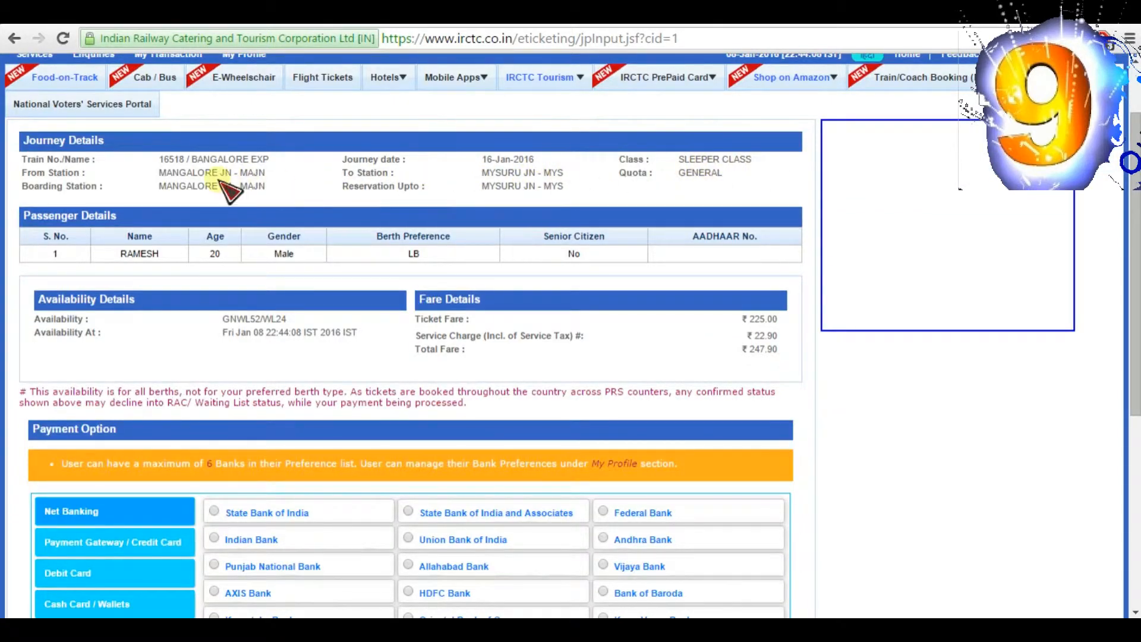
mouse_move(506, 201)
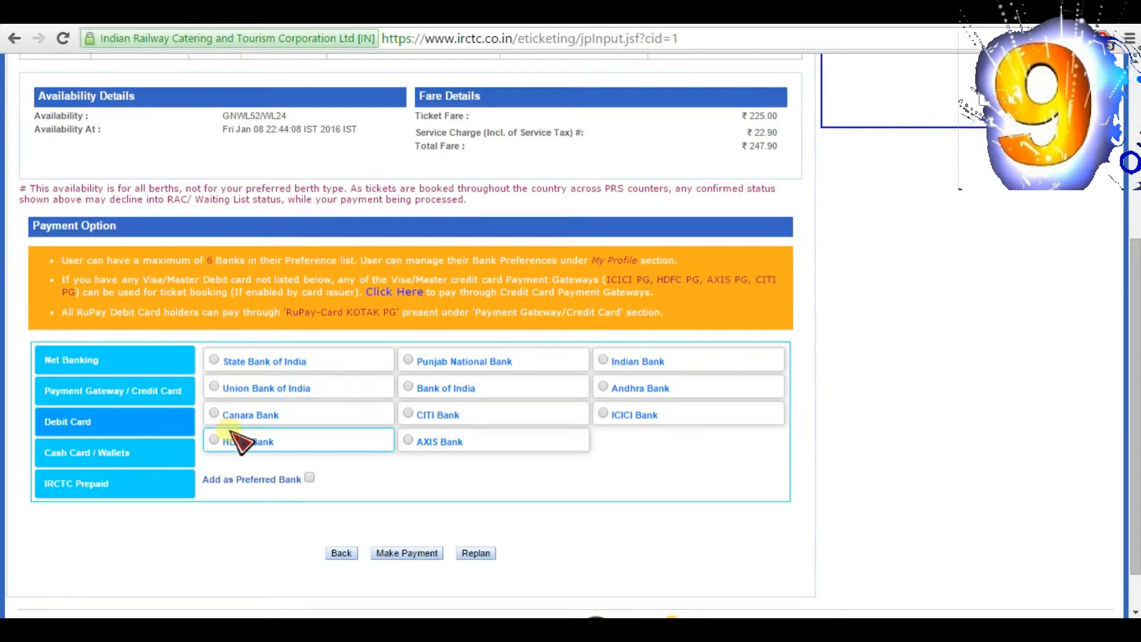
left_click(214, 439)
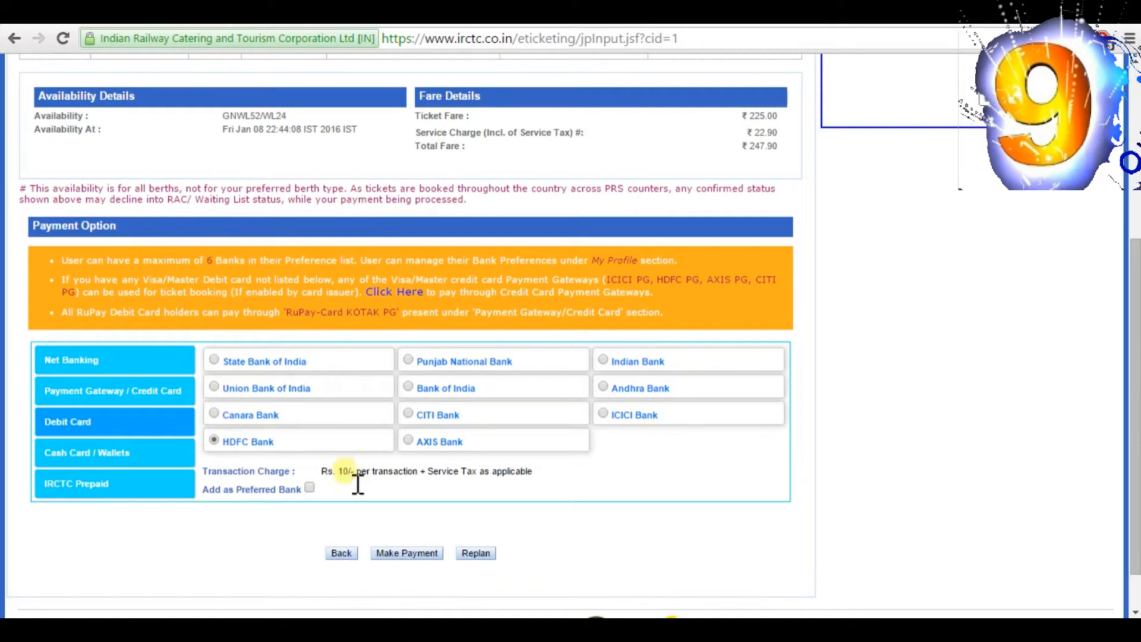
left_click(407, 553)
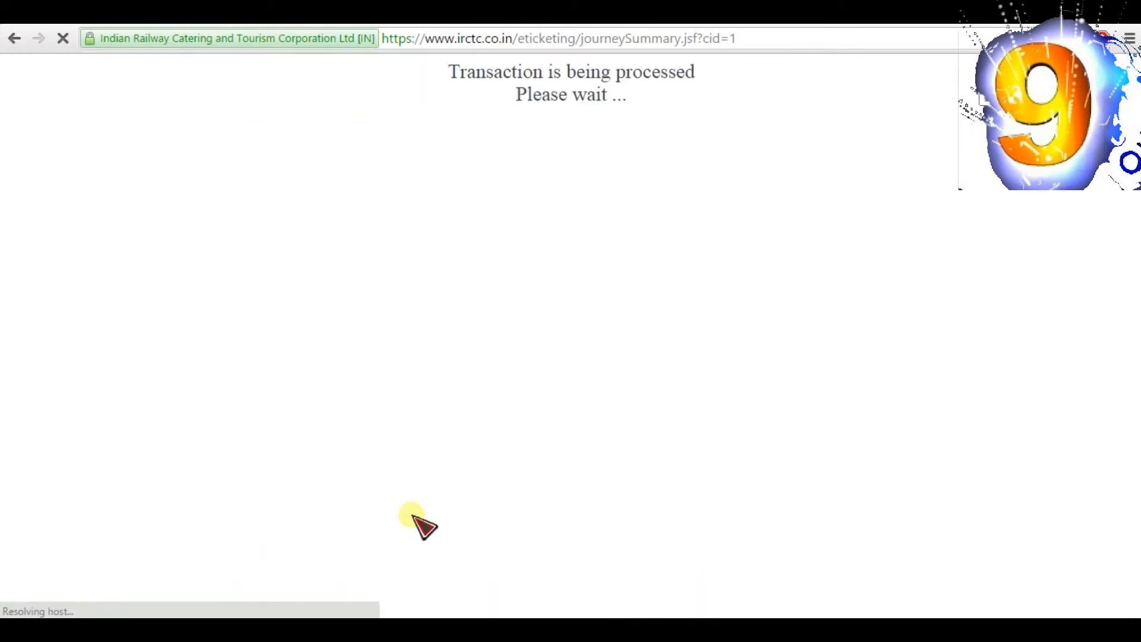